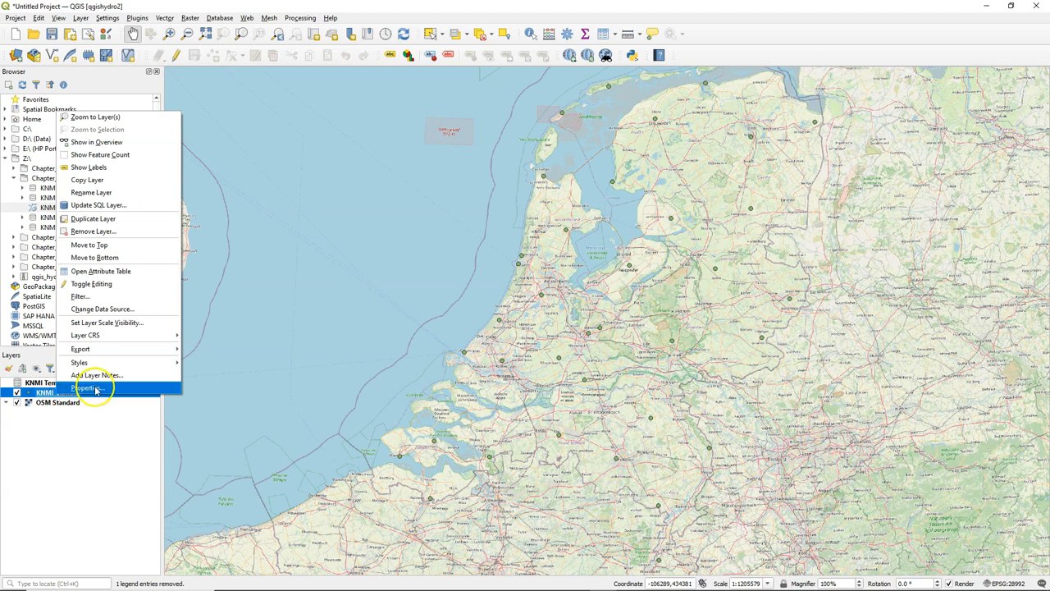
Step: Show the Joins section of the KNMI_stations layer properties, currently empty
click(89, 387)
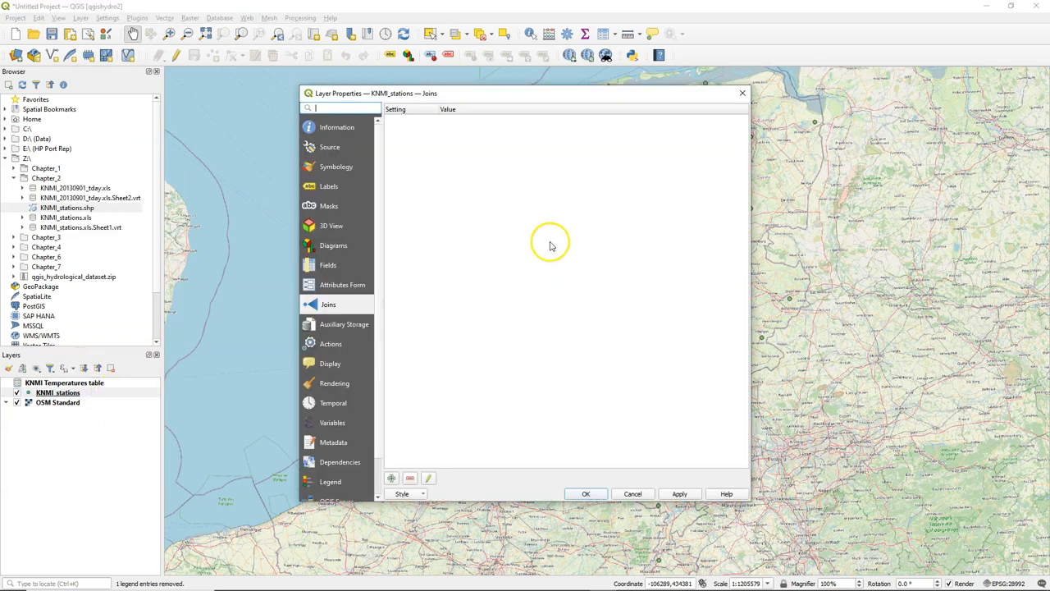
mouse_move(413, 376)
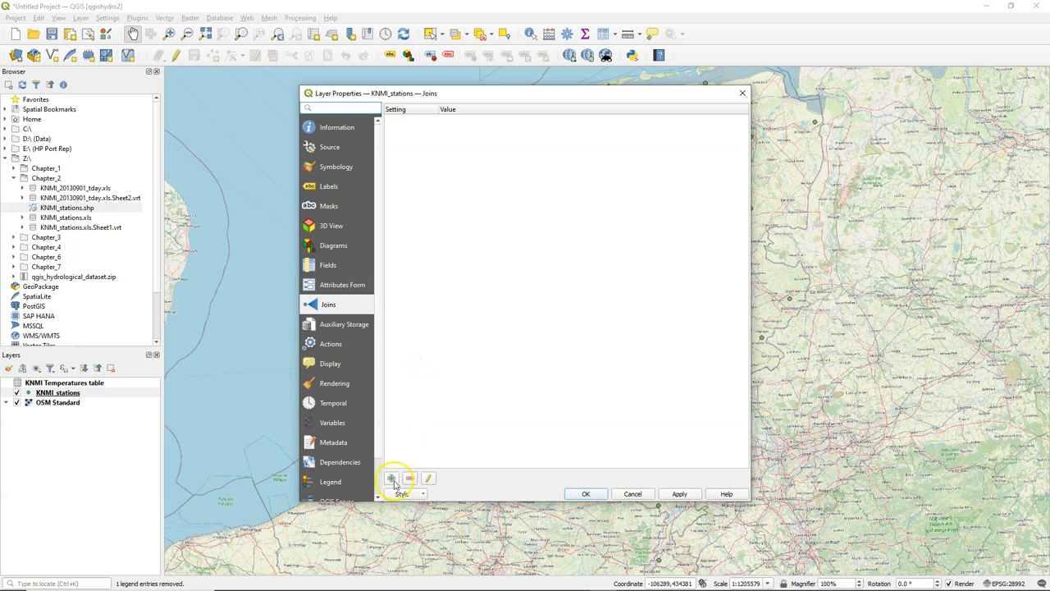
Step: Add a join to the KNMI Temperatures table on STN, only field TG, prefix Temp_, and apply it
click(393, 479)
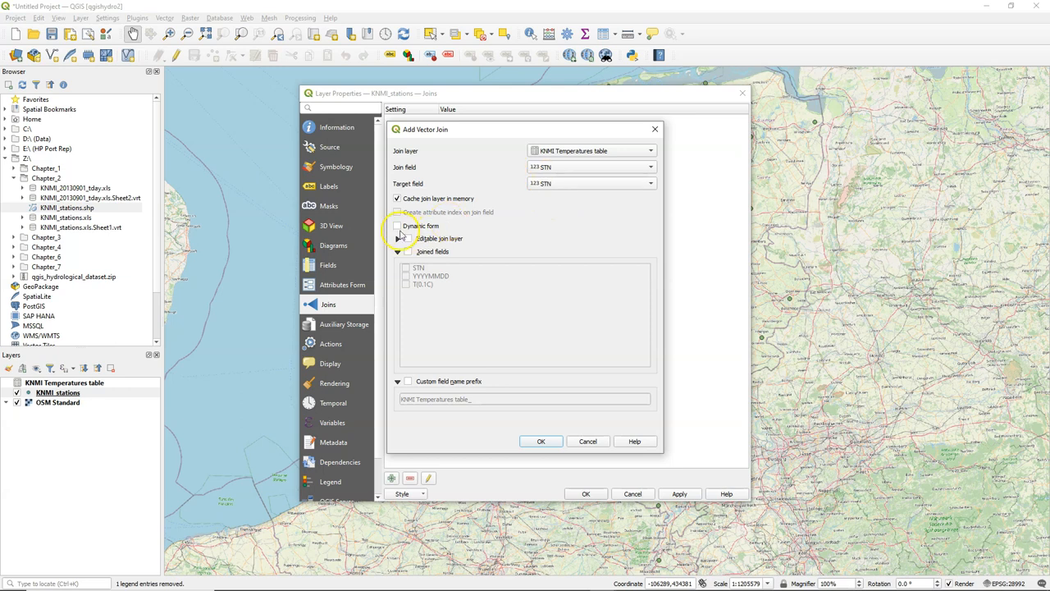
click(407, 253)
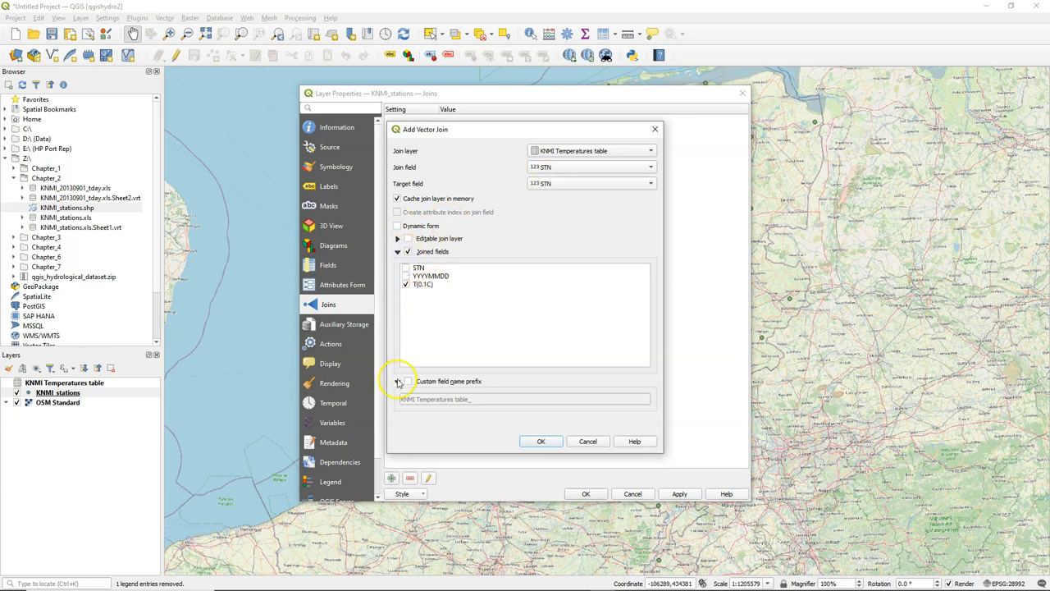
click(397, 380)
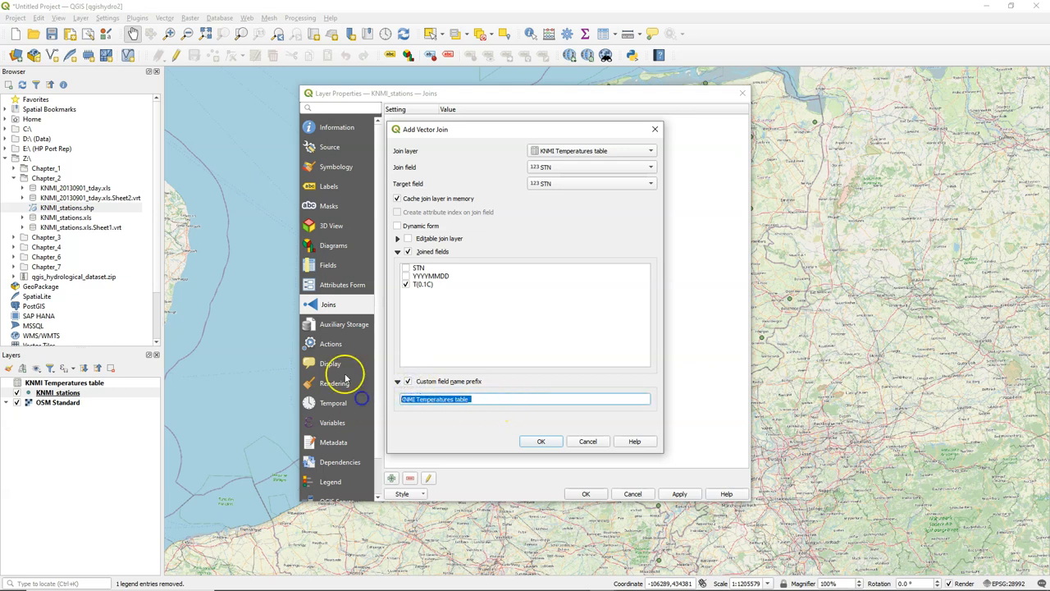
text(Temp_)
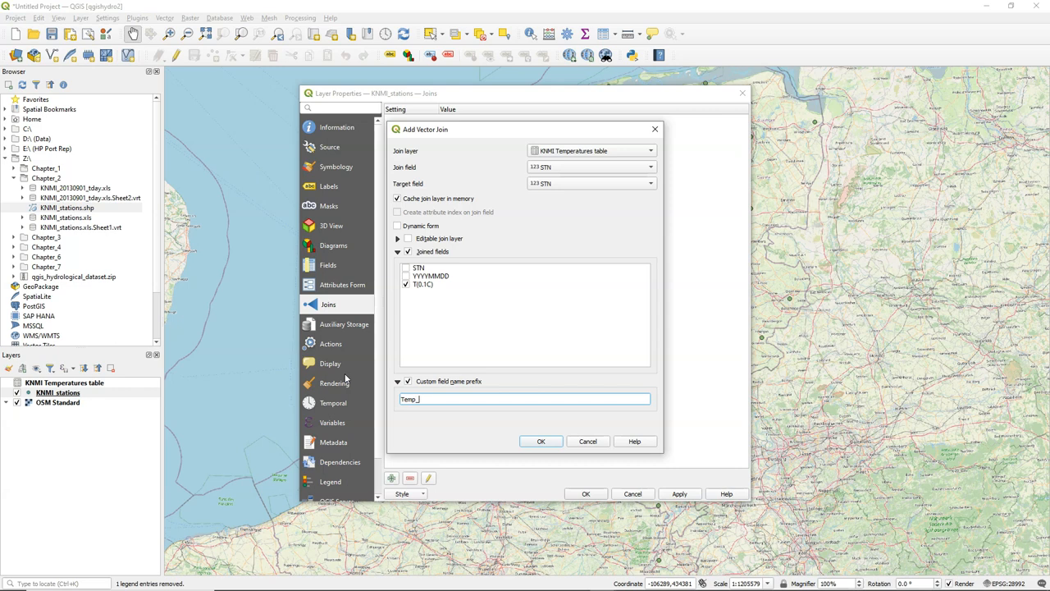
click(542, 440)
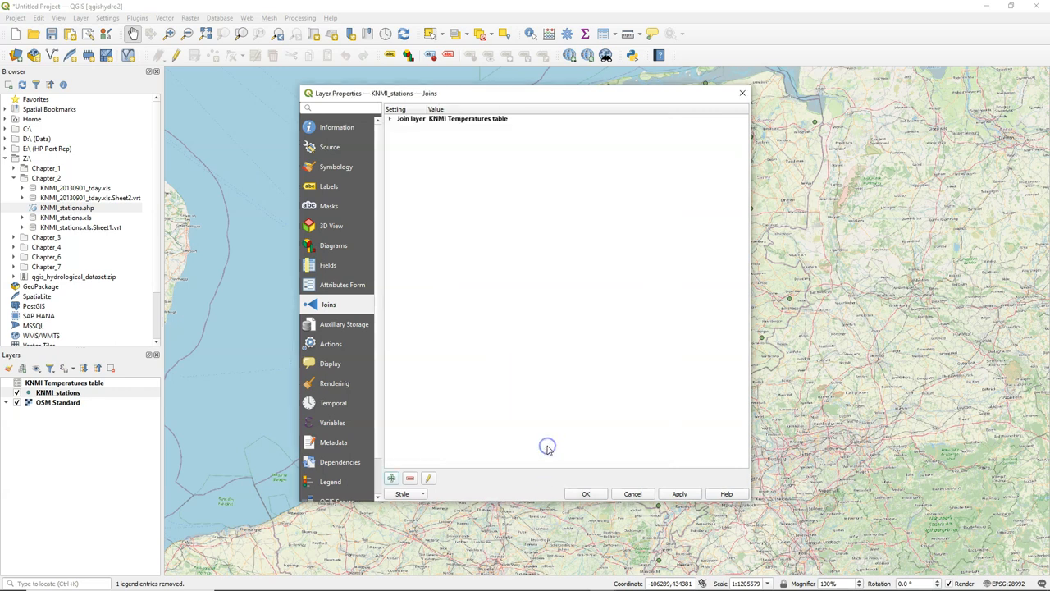
click(388, 118)
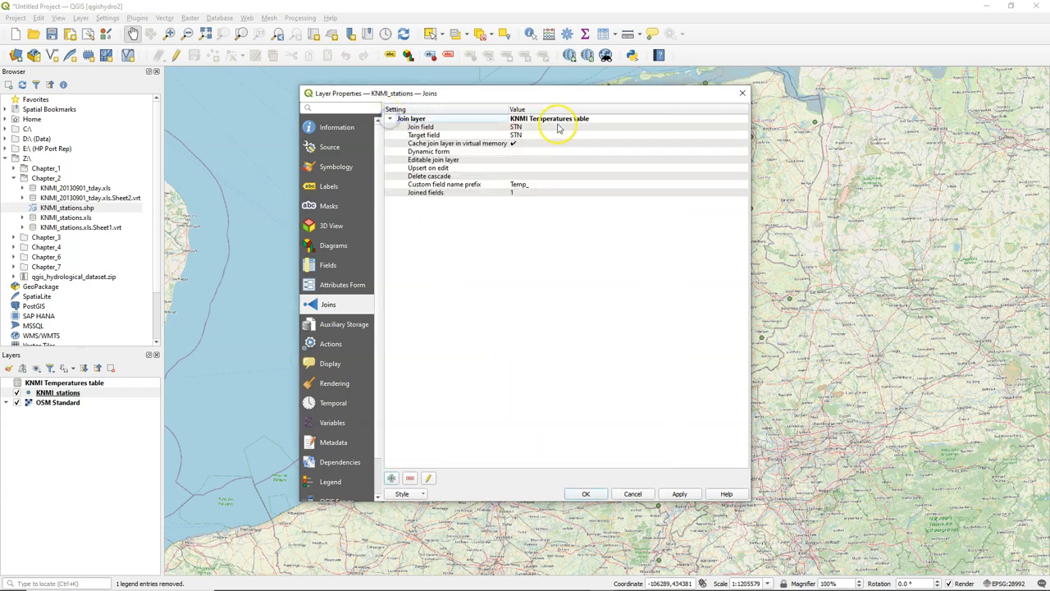
click(586, 493)
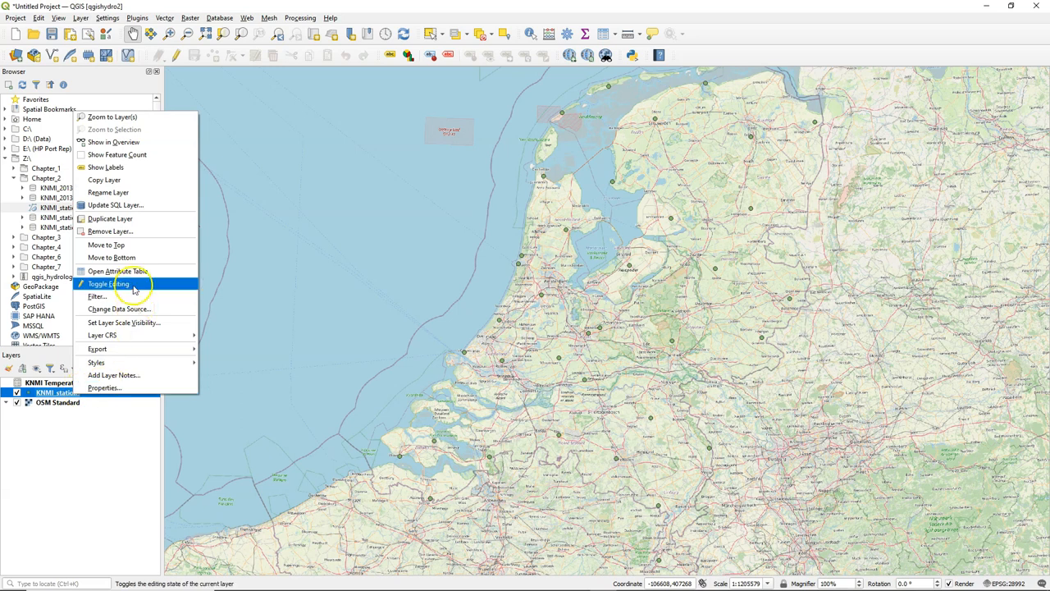
Step: View the KNMI_stations attribute table with the joined Temp_TG values per station
click(117, 271)
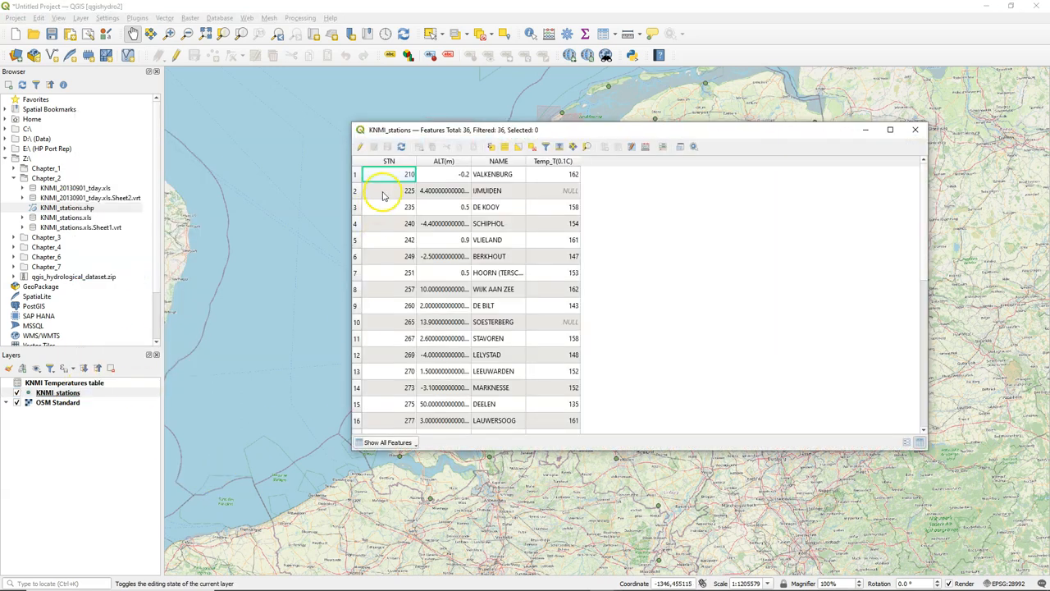
mouse_move(594, 207)
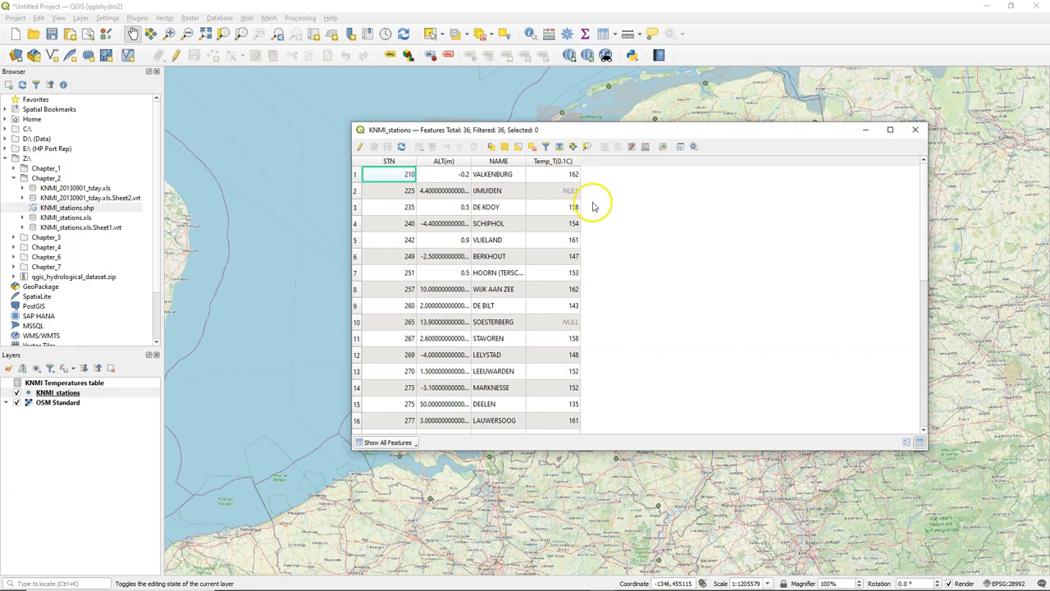
mouse_move(673, 326)
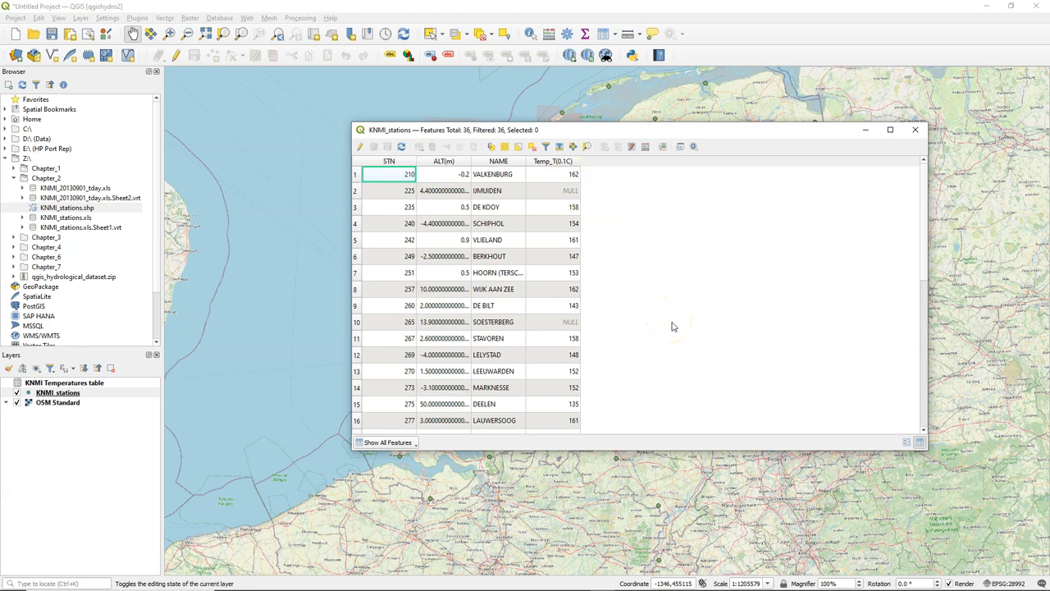